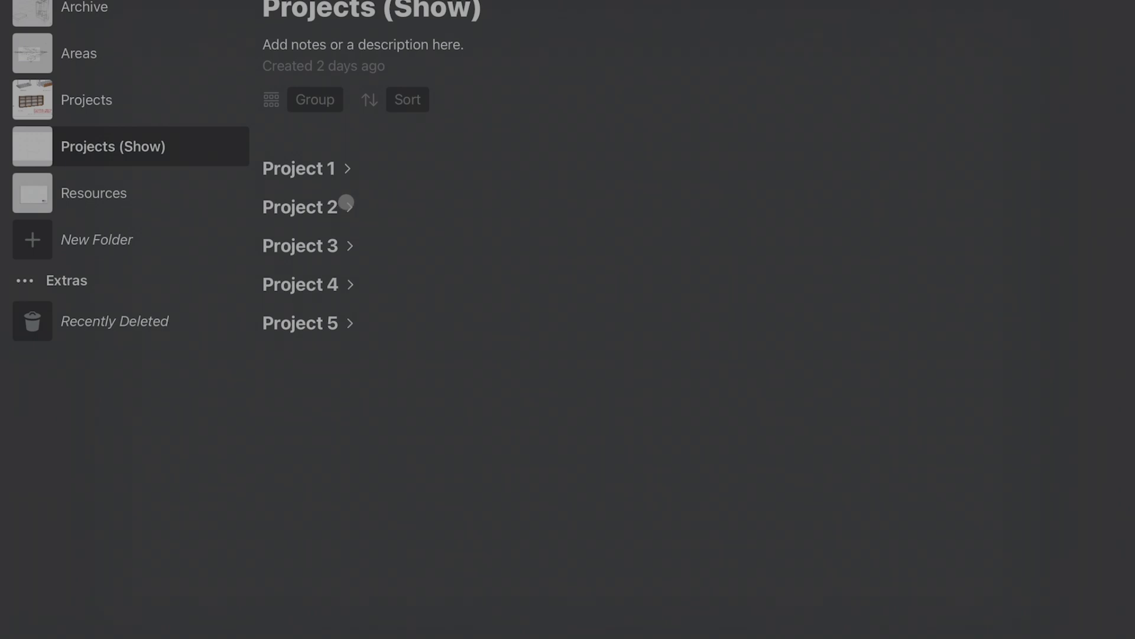
Expand the Project 2 folder to show its drawings
left_click(350, 246)
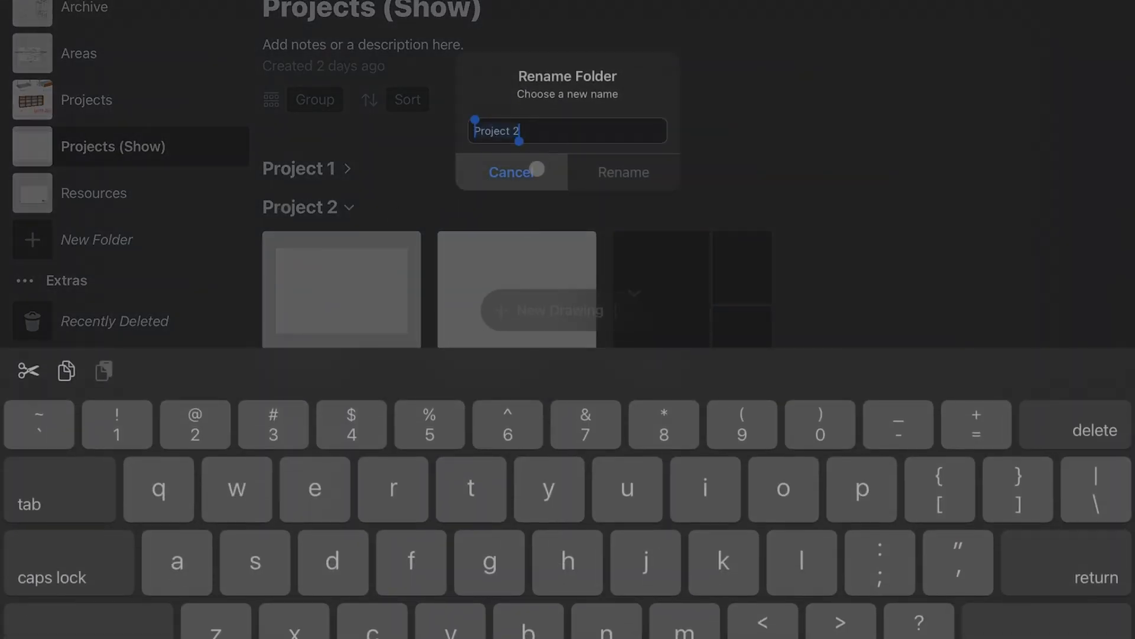
Cancel the Rename Folder prompt, leaving Project 2's name unchanged
left_click(407, 99)
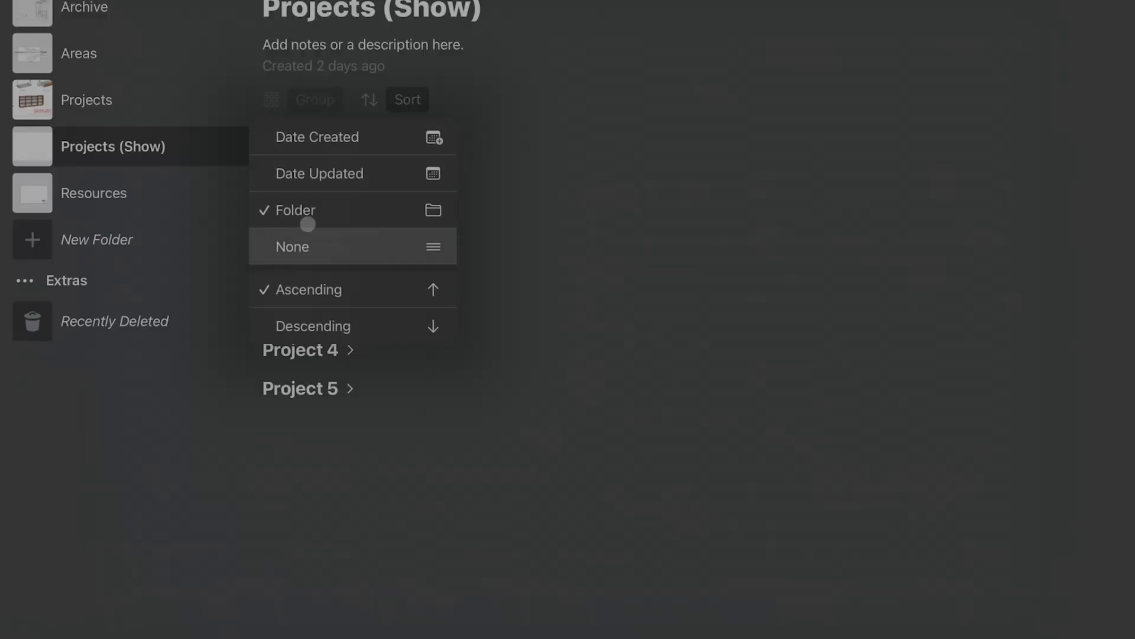
Close the Group menu with Folder grouping still selected
left_click(295, 246)
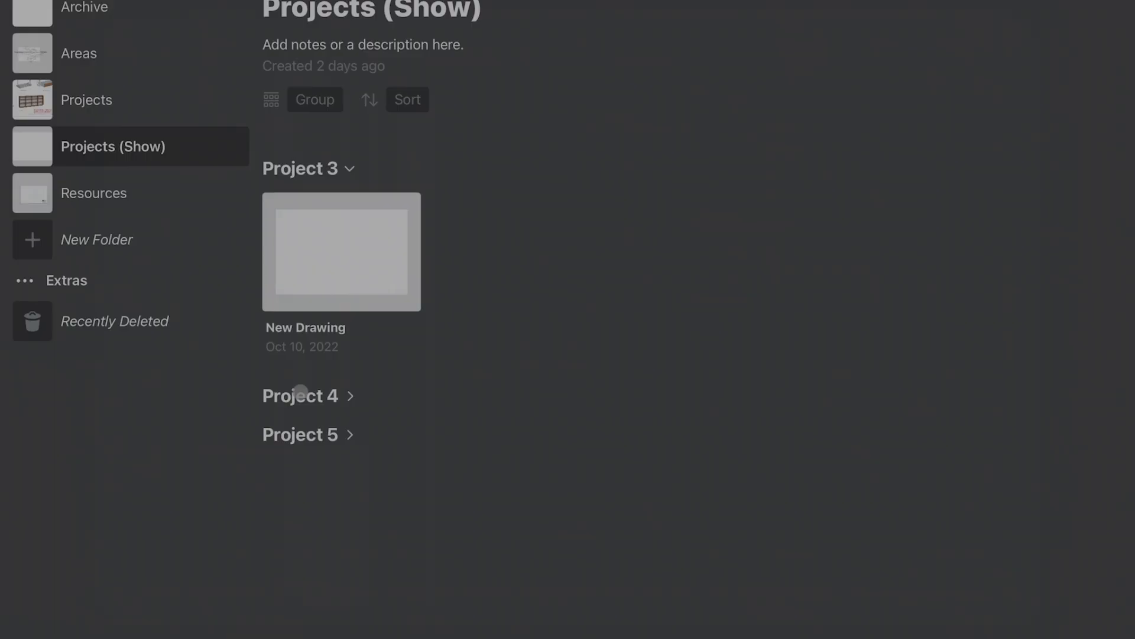
Expand Project 4, drag a drawing onto it, and cancel the Replace Existing Drawing alert
left_click(301, 396)
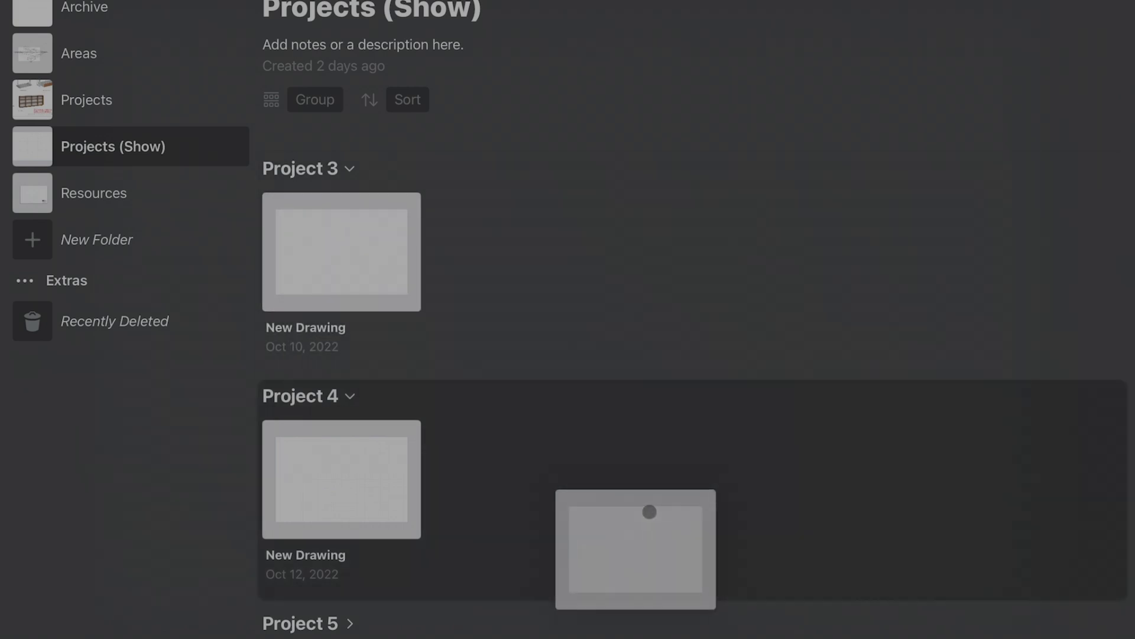
left_click(314, 99)
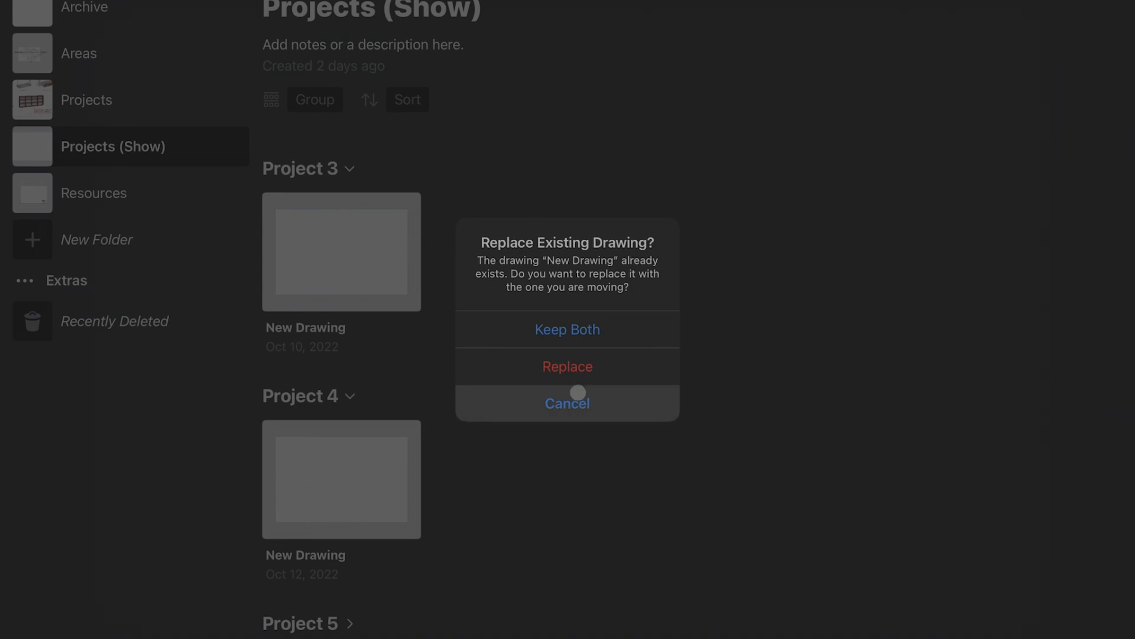
left_click(567, 404)
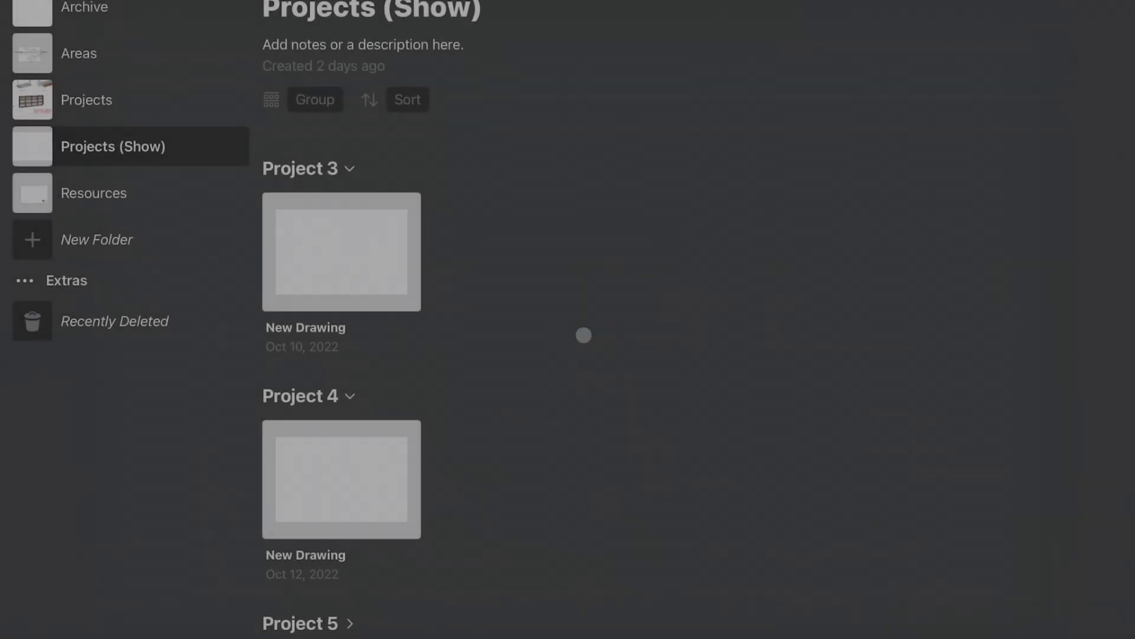